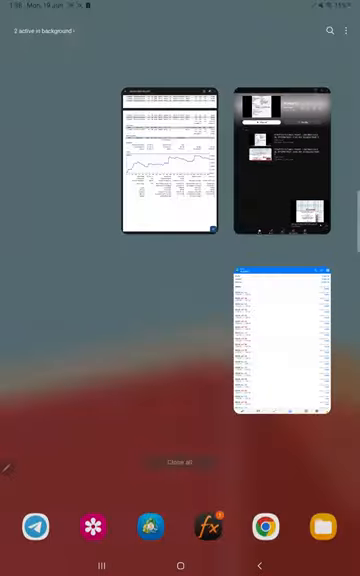
left_click(175, 160)
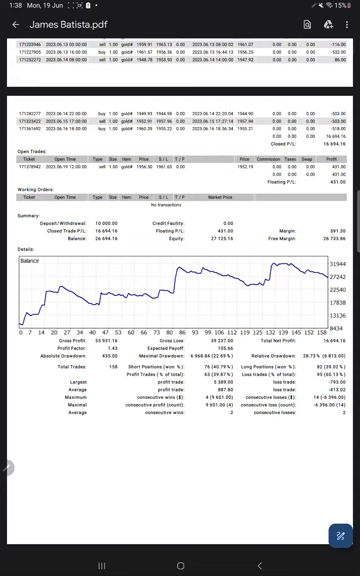